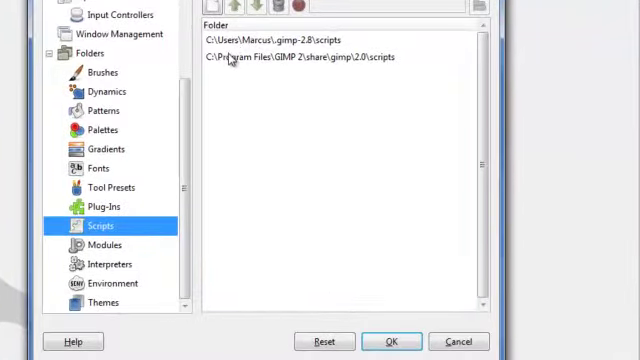
mouse_move(248, 64)
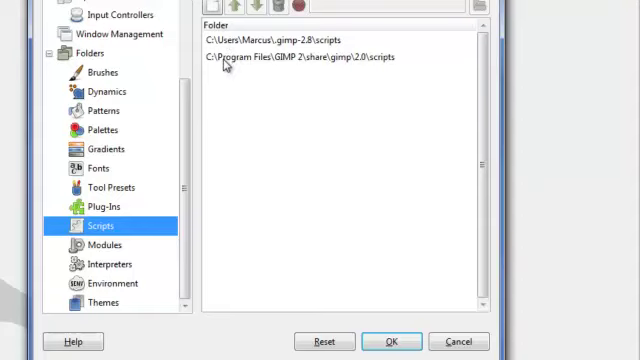
mouse_move(278, 70)
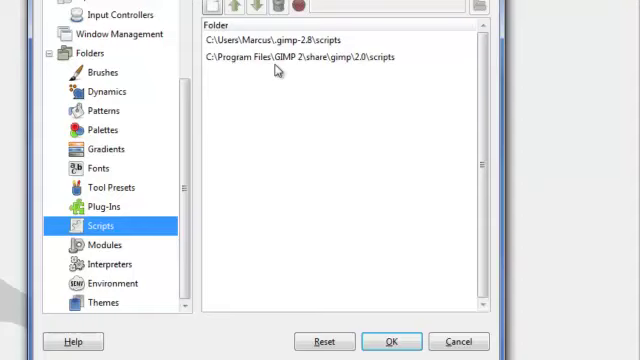
mouse_move(278, 70)
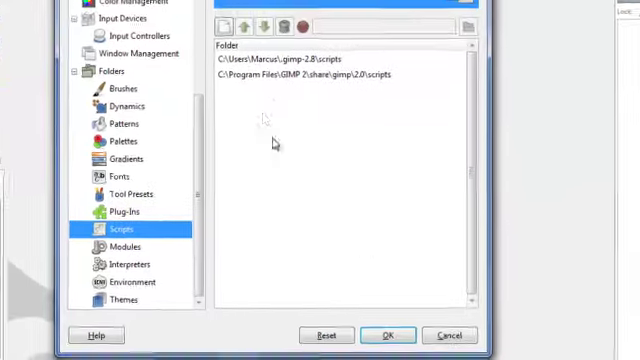
Search registry.gimp.org for 'Layer effects' and save the script's .scm attachment to disk.
left_click(388, 336)
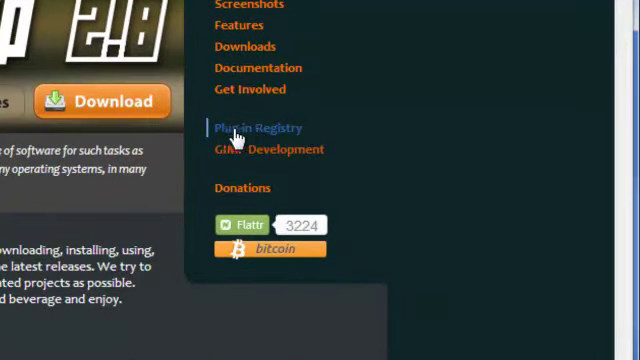
left_click(252, 128)
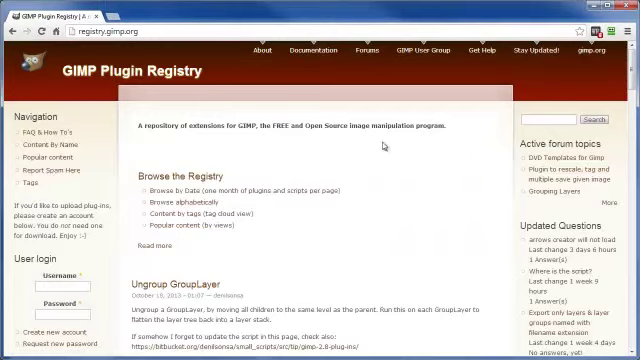
mouse_move(314, 188)
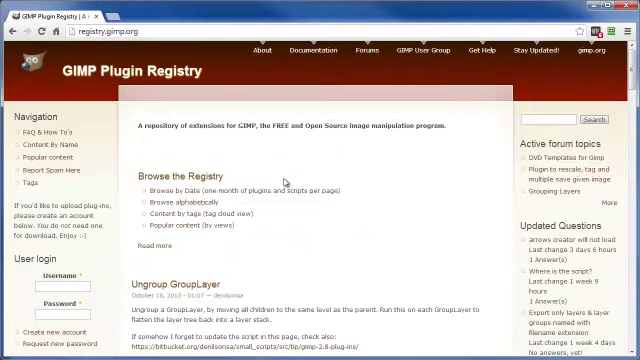
mouse_move(296, 184)
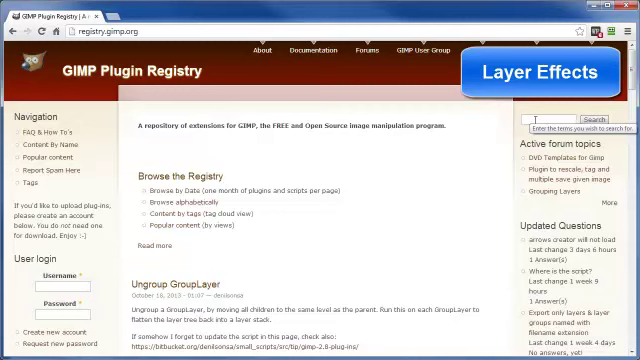
type("Layer effects")
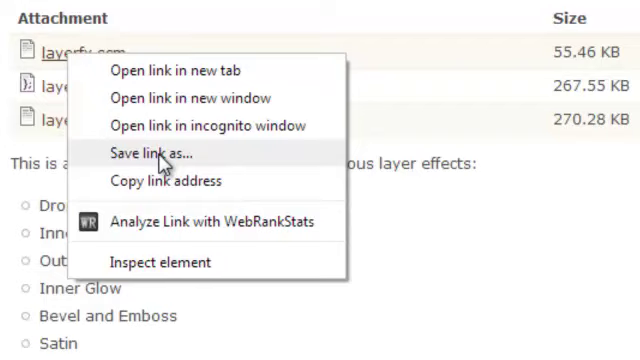
mouse_move(556, 76)
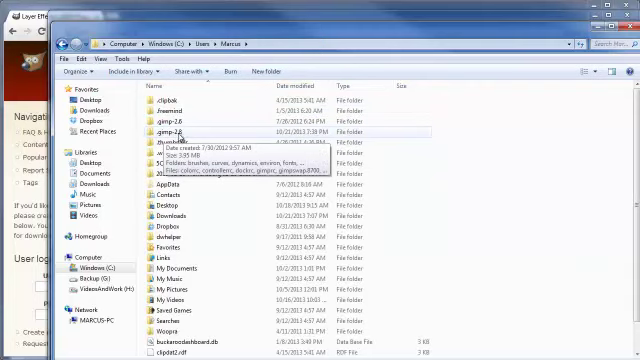
Open the .gimp-2.8 folder inside the user folder.
double_click(160, 130)
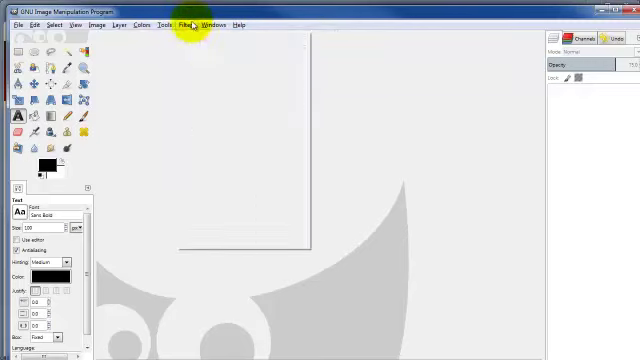
left_click(180, 24)
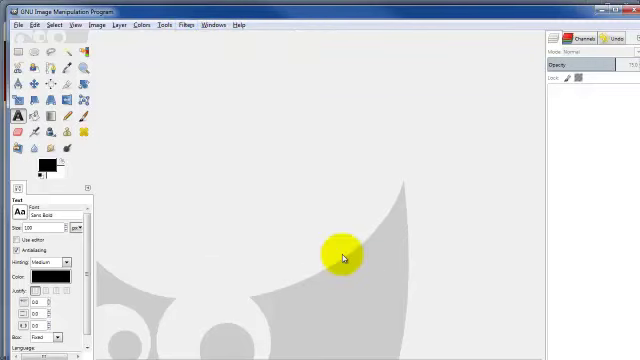
left_click(210, 24)
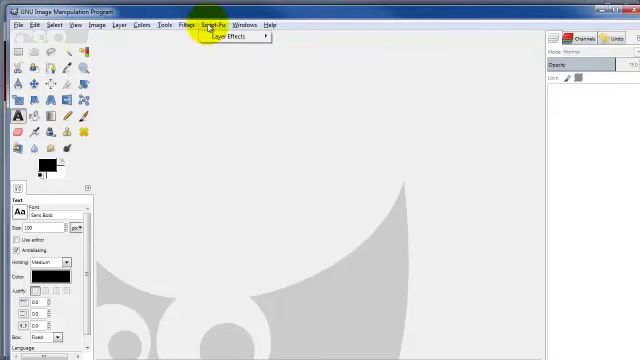
left_click(228, 38)
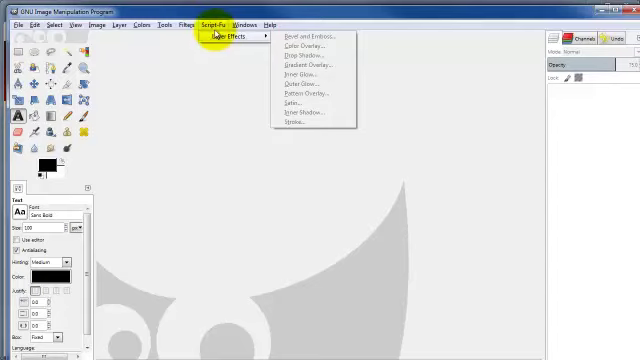
left_click(192, 76)
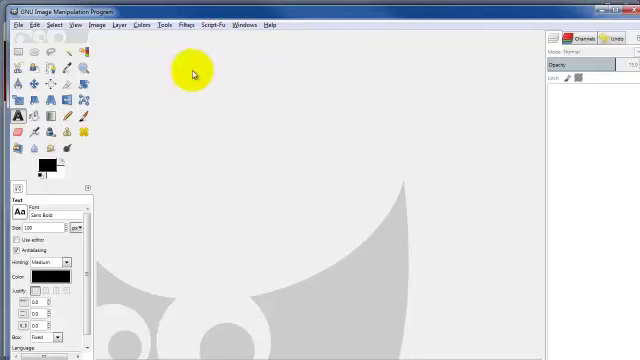
Create a new blank white image and place blue text reading 'My Text' on it.
left_click(12, 24)
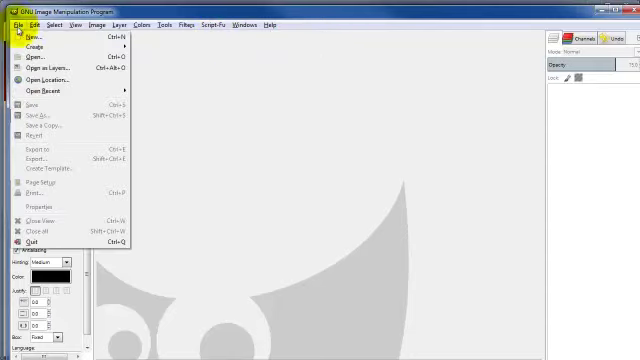
left_click(28, 38)
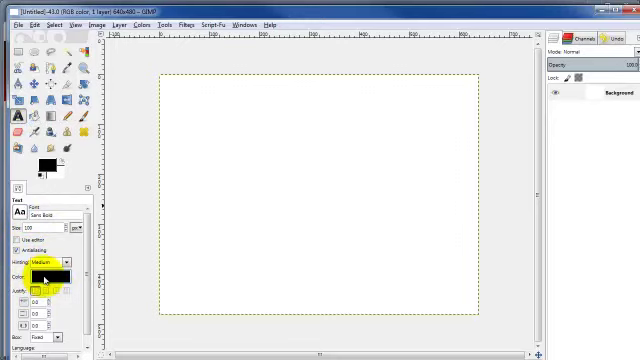
left_click(44, 276)
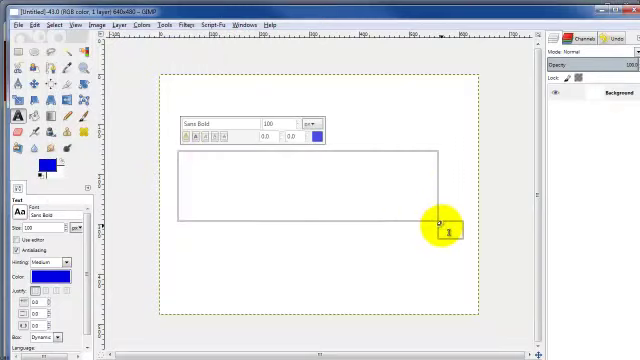
type("My Text")
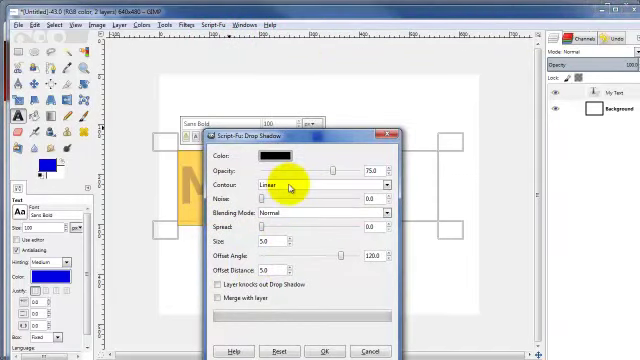
mouse_move(244, 272)
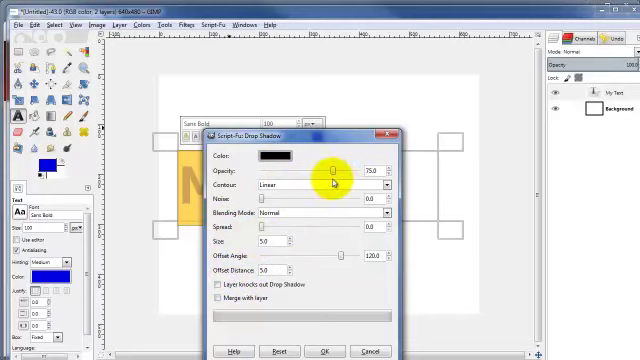
mouse_move(352, 176)
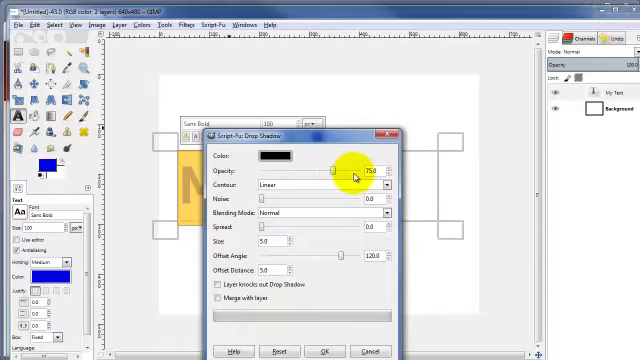
mouse_move(322, 352)
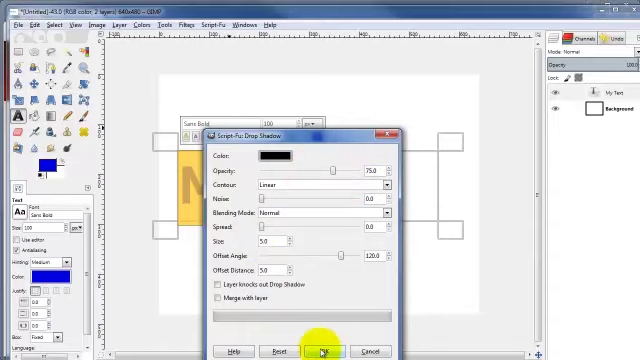
Apply the Layer Effects Drop Shadow to the blue 'My Text' layer with default settings.
left_click(322, 352)
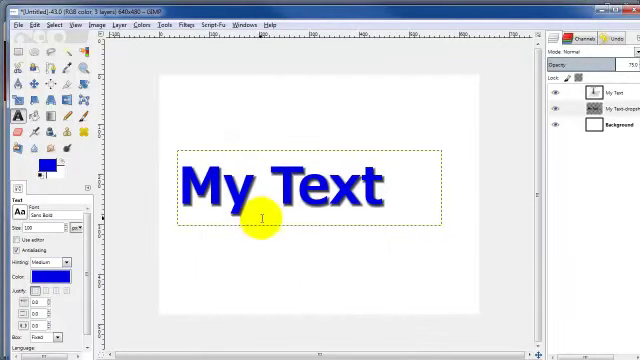